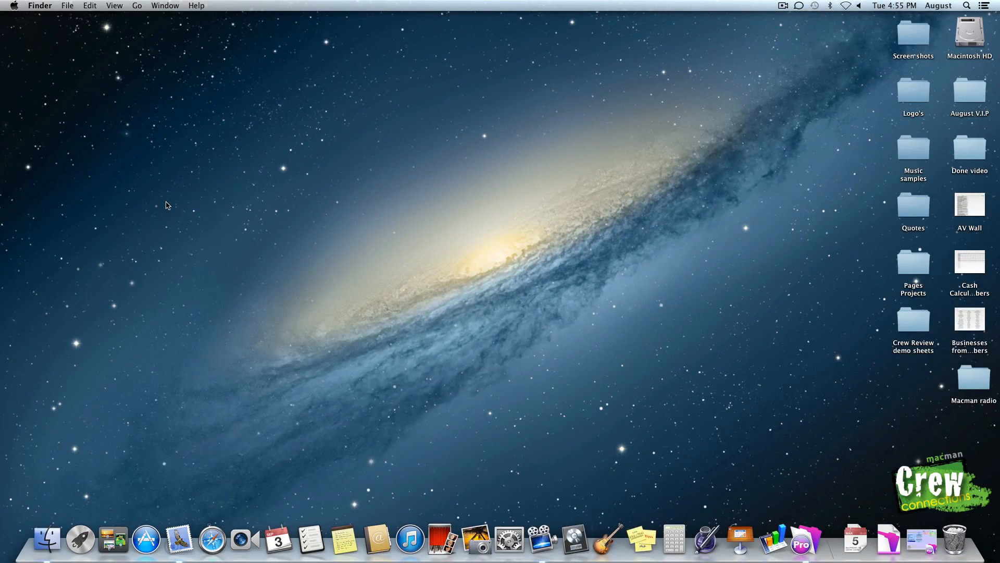
Launch Safari from the Dock to reach Apple's My Apple ID page.
{"action": "left_click", "coordinate": [212, 539]}
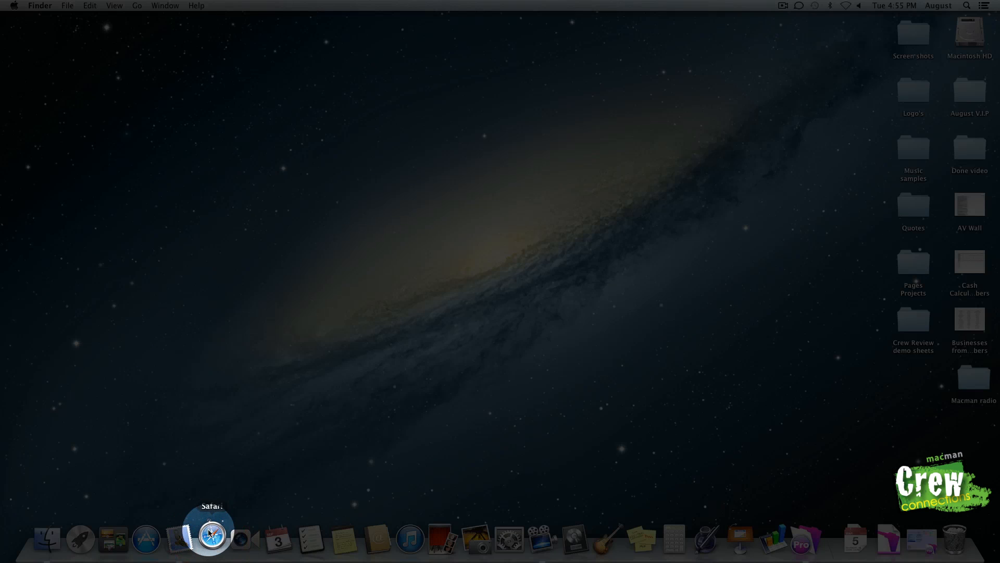
{"action": "left_click", "coordinate": [210, 539]}
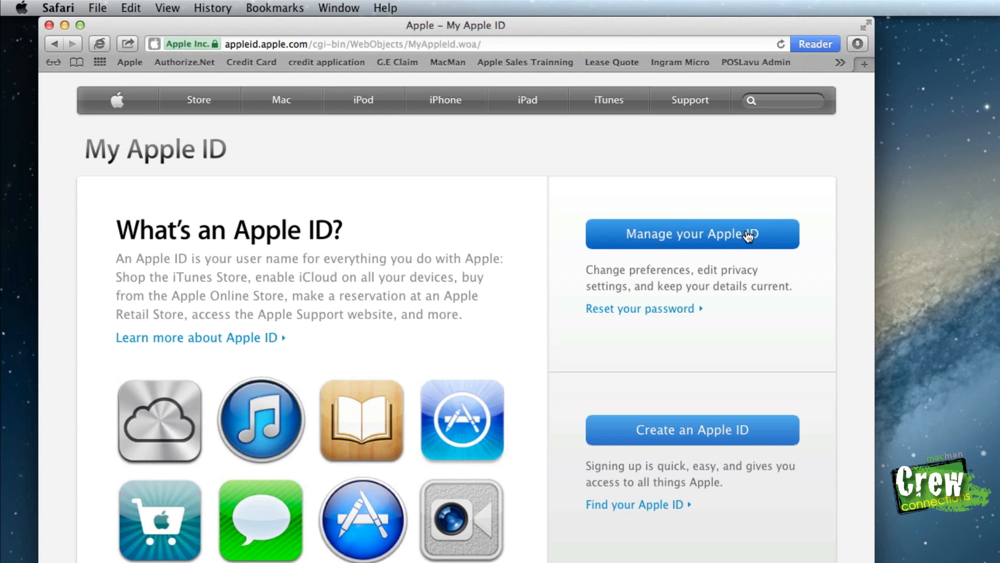
{"action": "mouse_move", "coordinate": [788, 444]}
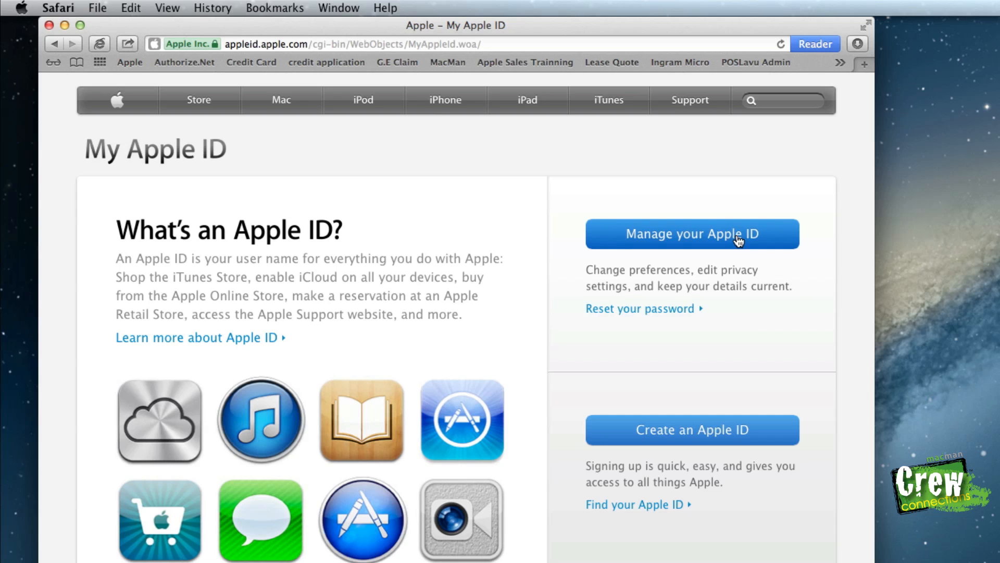
Choose Manage your Apple ID so the sign-in page loads.
{"action": "left_click", "coordinate": [690, 233]}
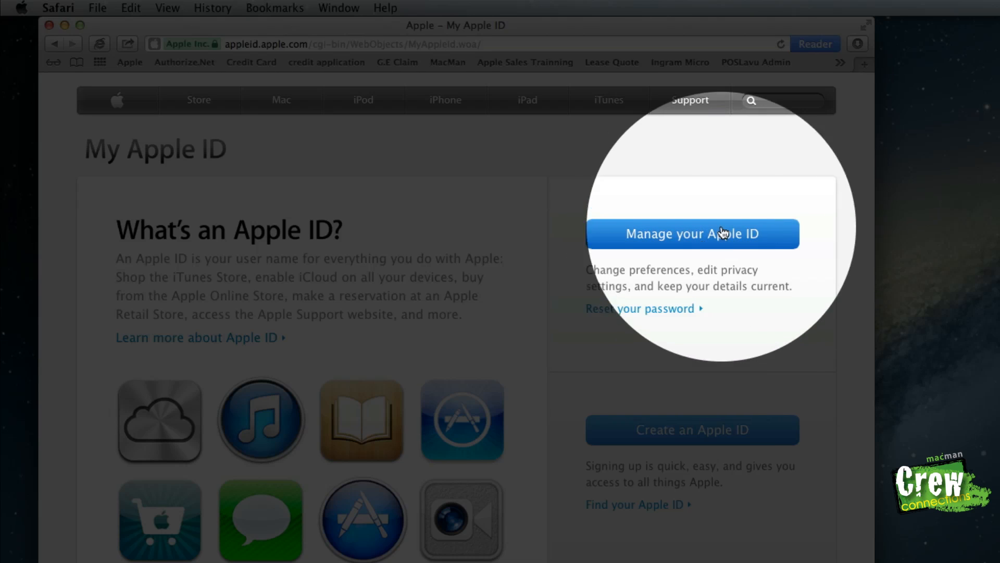
{"action": "left_click", "coordinate": [691, 233]}
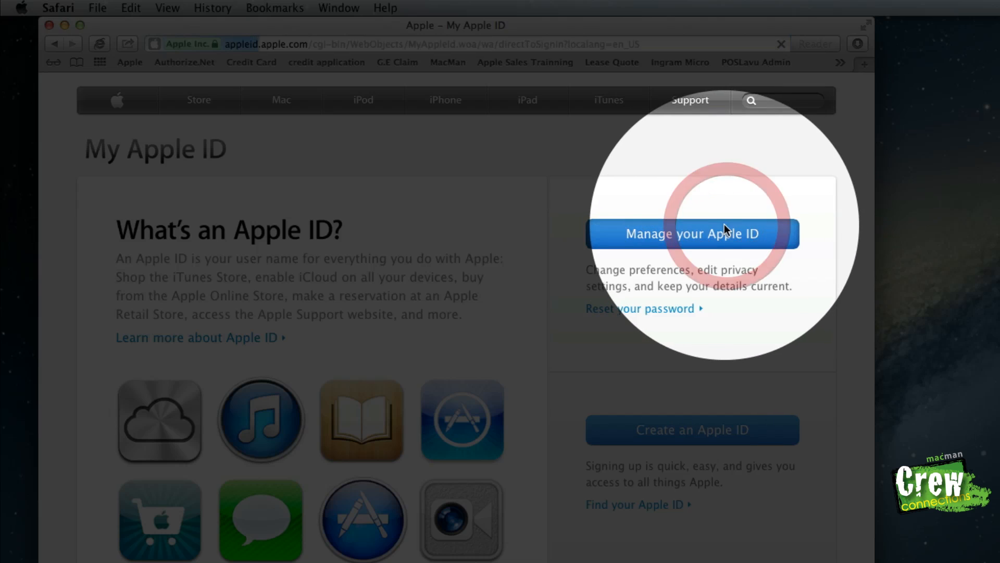
Sign in with the Apple ID and password to reach the account editing page.
{"action": "left_click", "coordinate": [691, 233]}
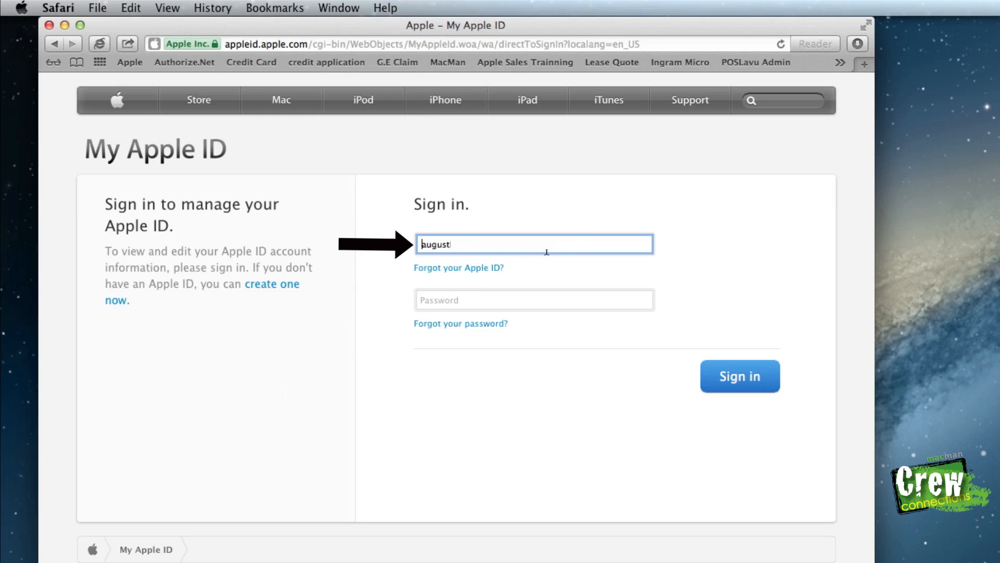
{"action": "left_click", "coordinate": [533, 300]}
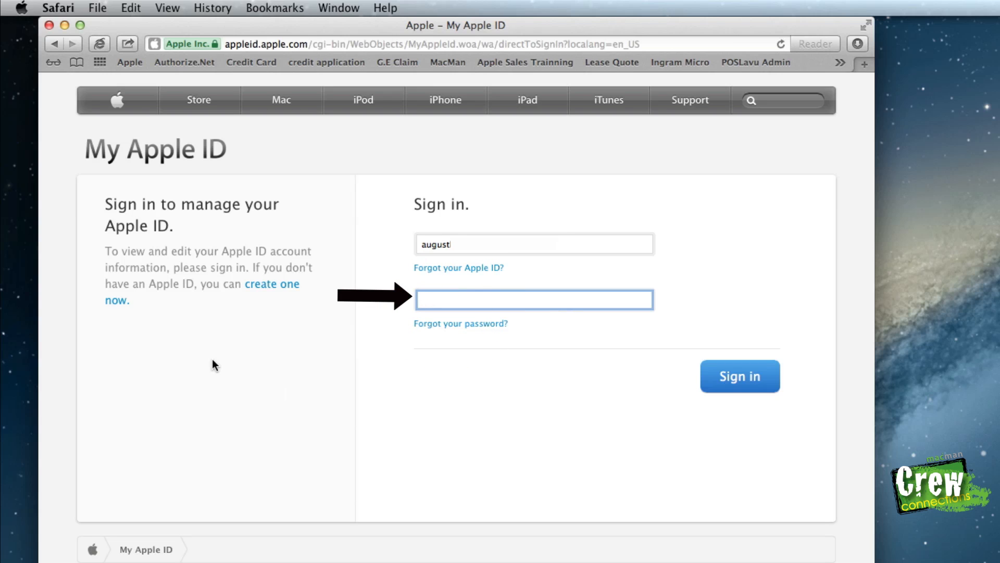
{"action": "type", "text": "password"}
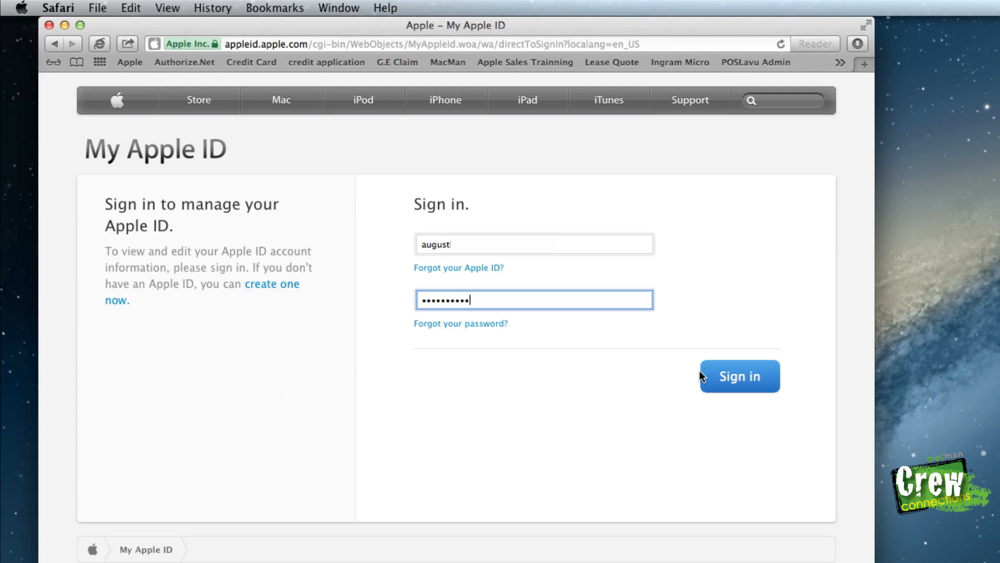
{"action": "left_click", "coordinate": [739, 376]}
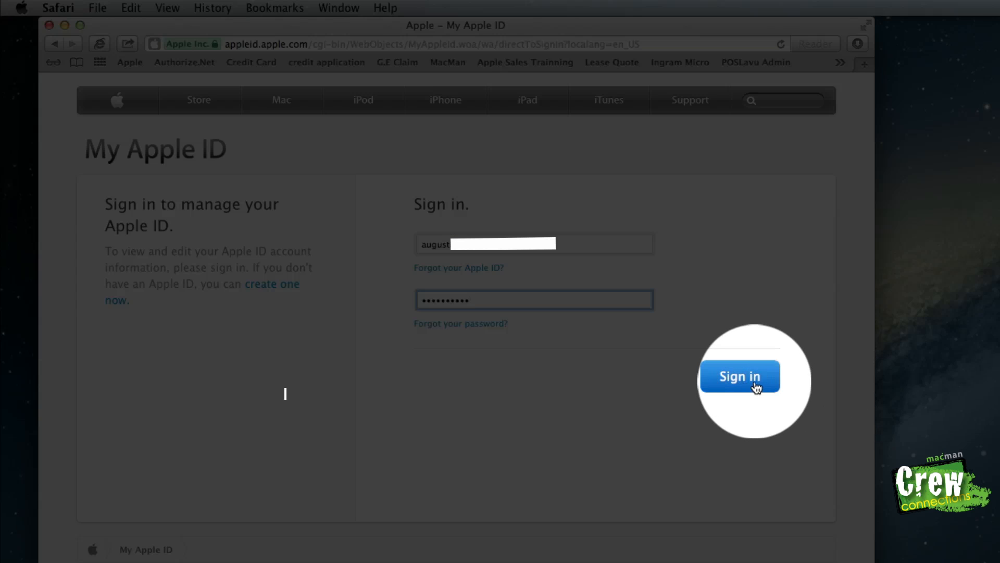
{"action": "left_click", "coordinate": [740, 376]}
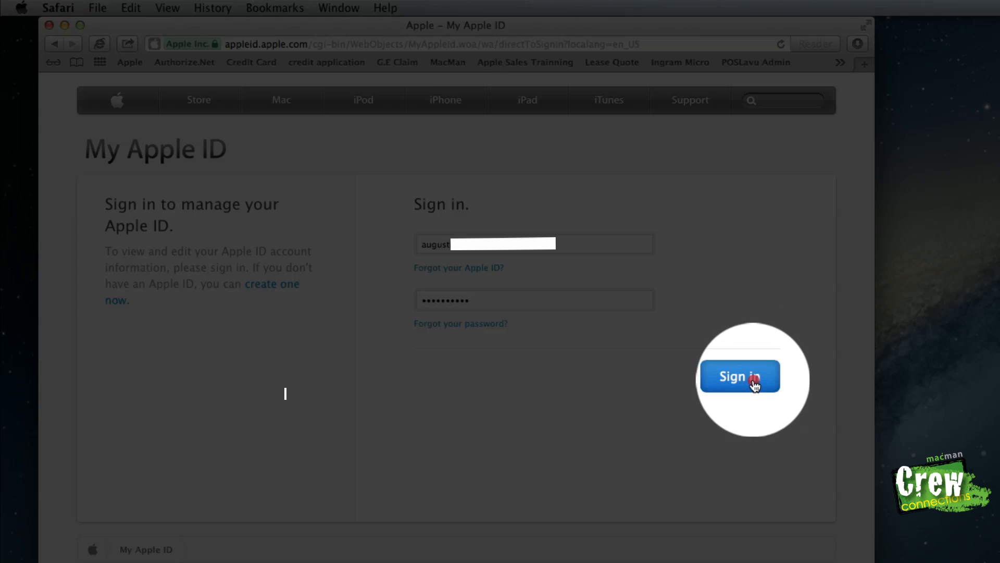
{"action": "left_click", "coordinate": [739, 376]}
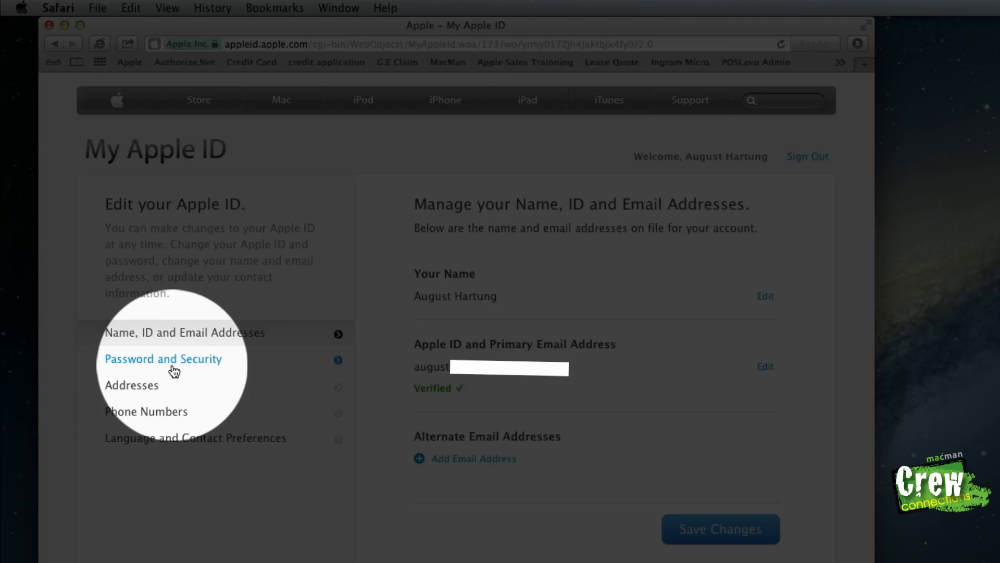
In Password and Security, answer the best friend and favorite sports team questions and continue.
{"action": "left_click", "coordinate": [162, 359]}
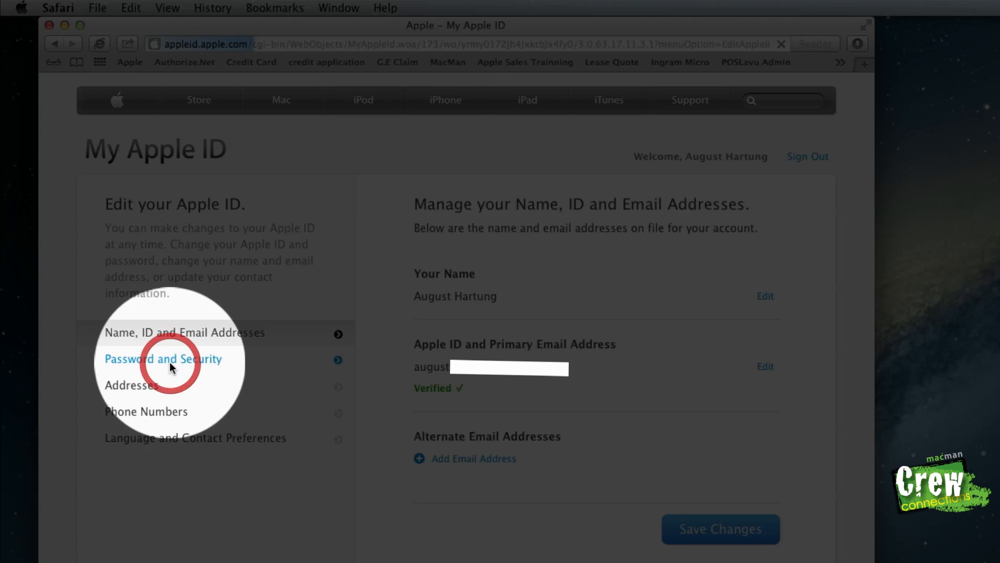
{"action": "left_click", "coordinate": [163, 358]}
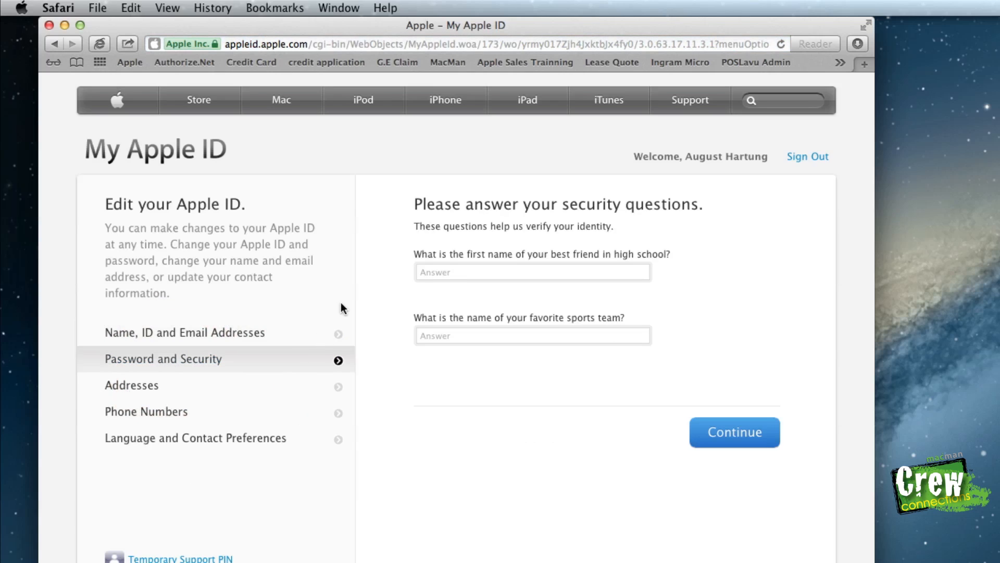
{"action": "mouse_move", "coordinate": [390, 337]}
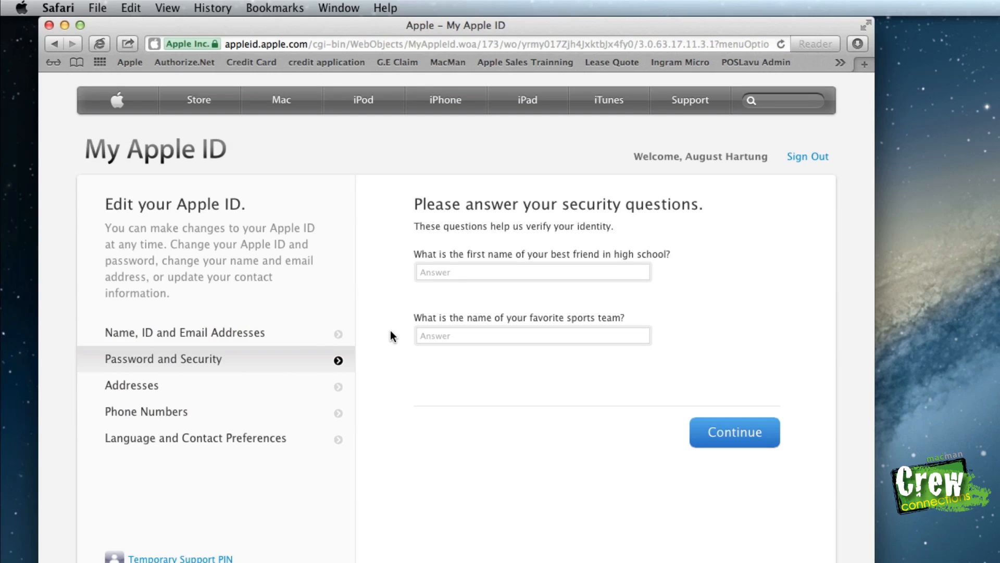
{"action": "left_click", "coordinate": [531, 270]}
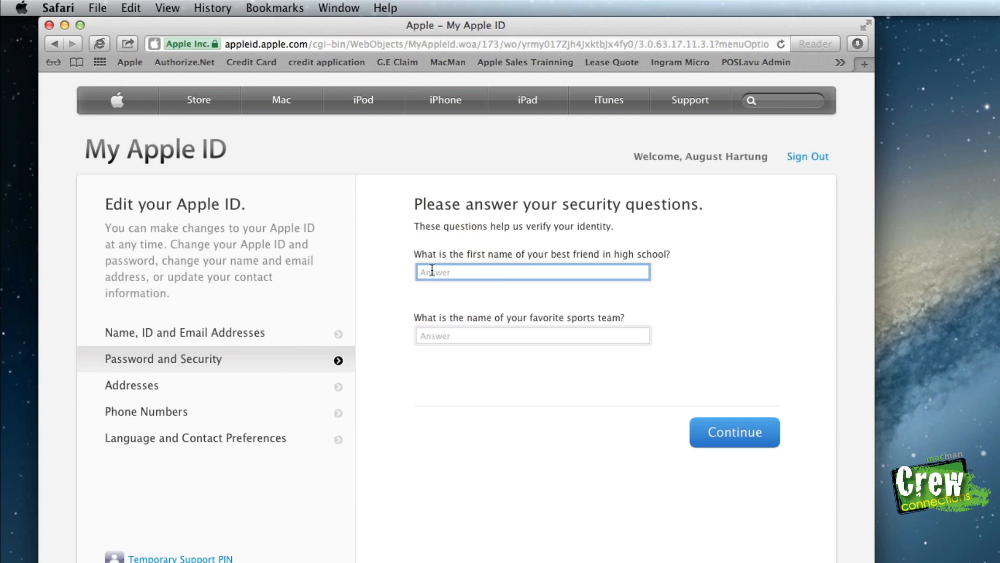
{"action": "left_click", "coordinate": [532, 334]}
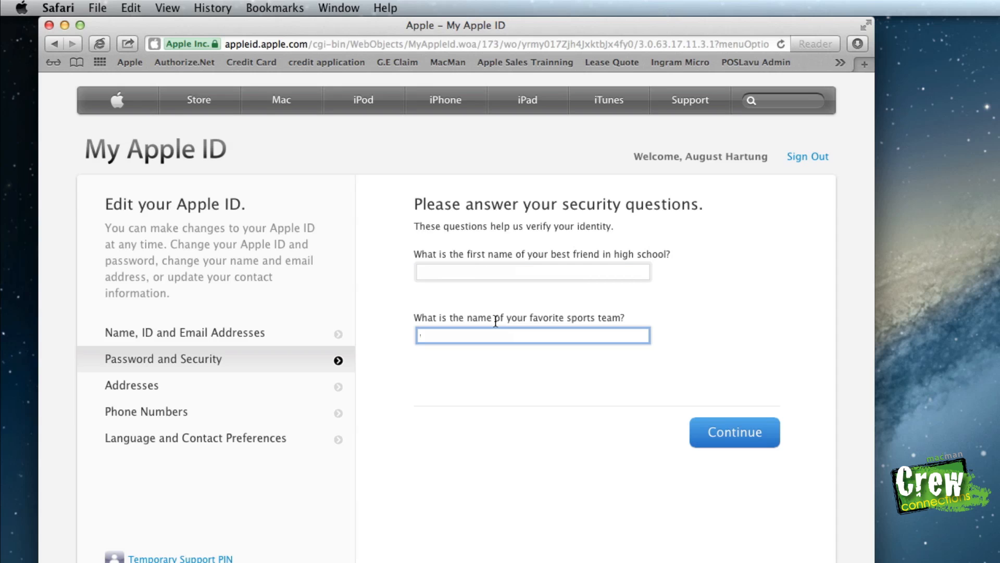
{"action": "left_click", "coordinate": [735, 431]}
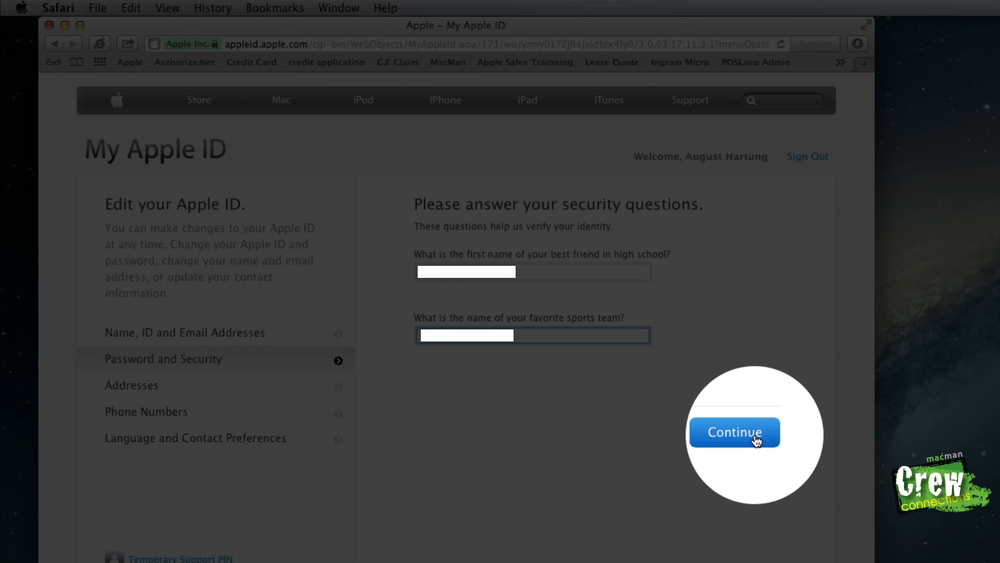
{"action": "left_click", "coordinate": [733, 431]}
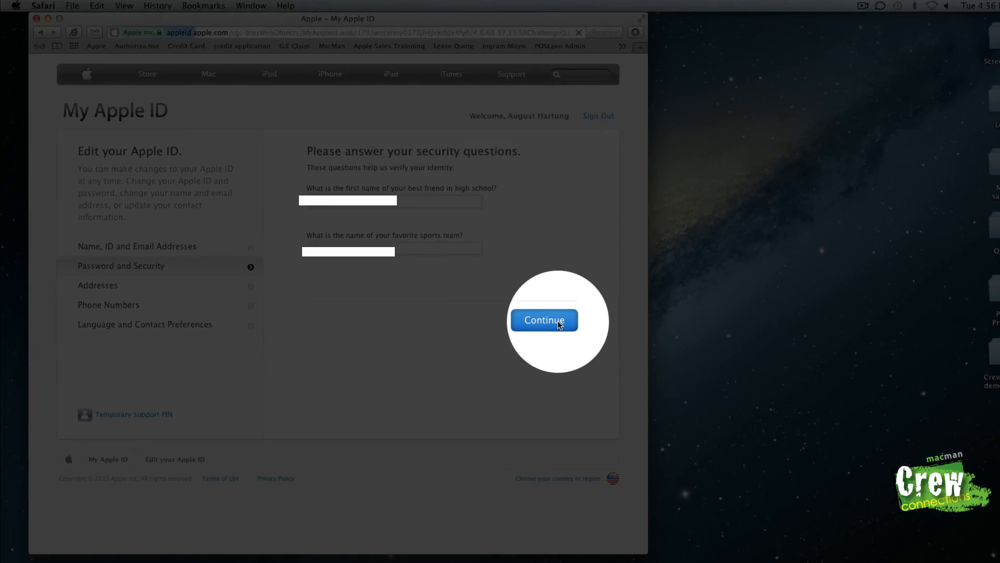
Add a rescue email address starting 'august' and save it.
{"action": "left_click", "coordinate": [544, 320]}
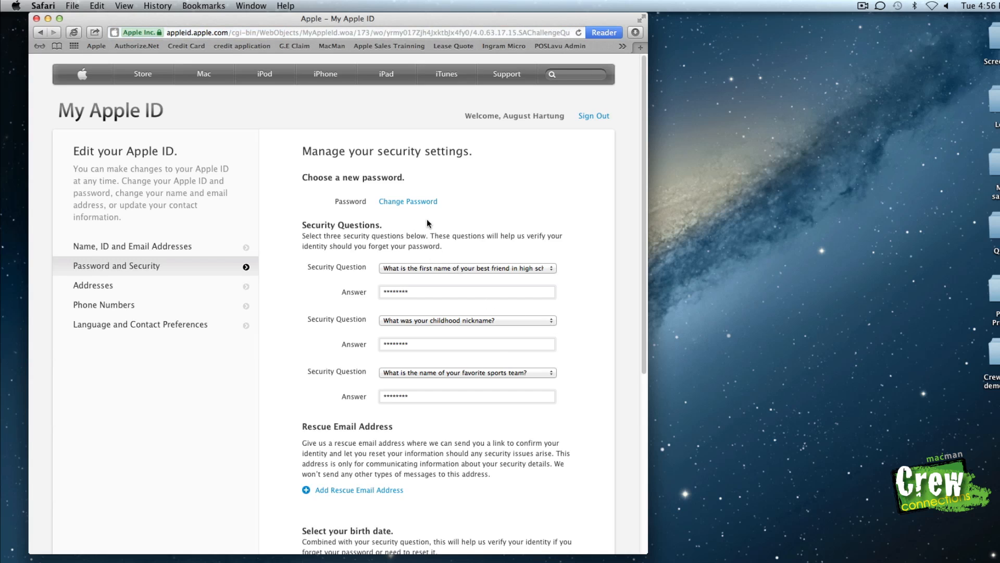
{"action": "scroll", "scroll_direction": "down", "scroll_amount": 3}
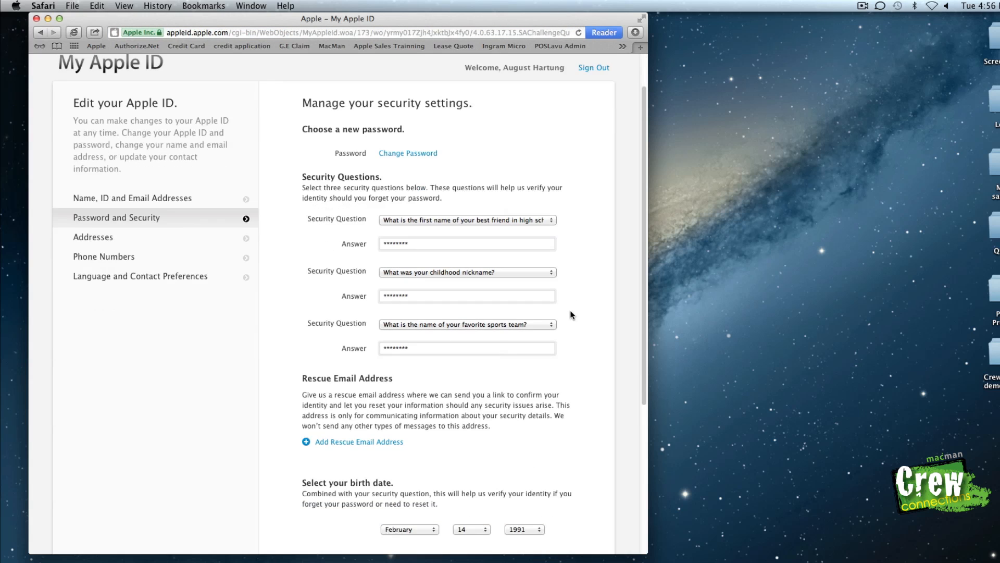
{"action": "scroll", "scroll_direction": "down", "scroll_amount": 3}
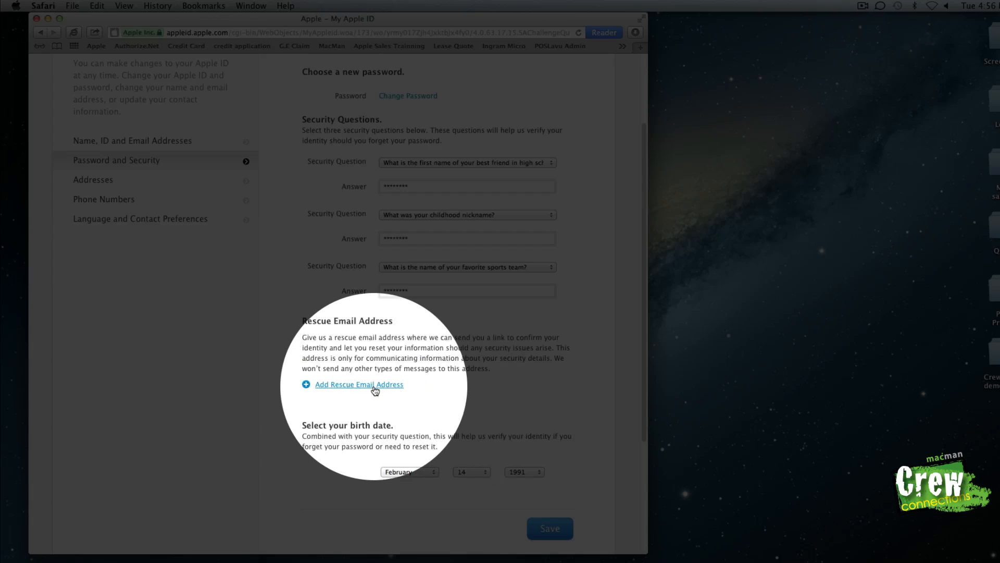
{"action": "left_click", "coordinate": [359, 384]}
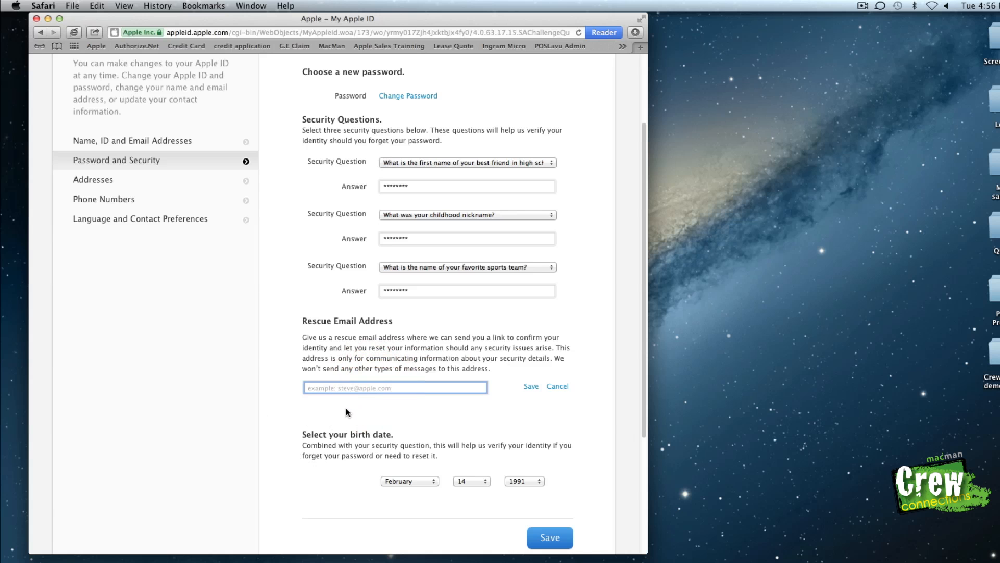
{"action": "type", "text": "august@"}
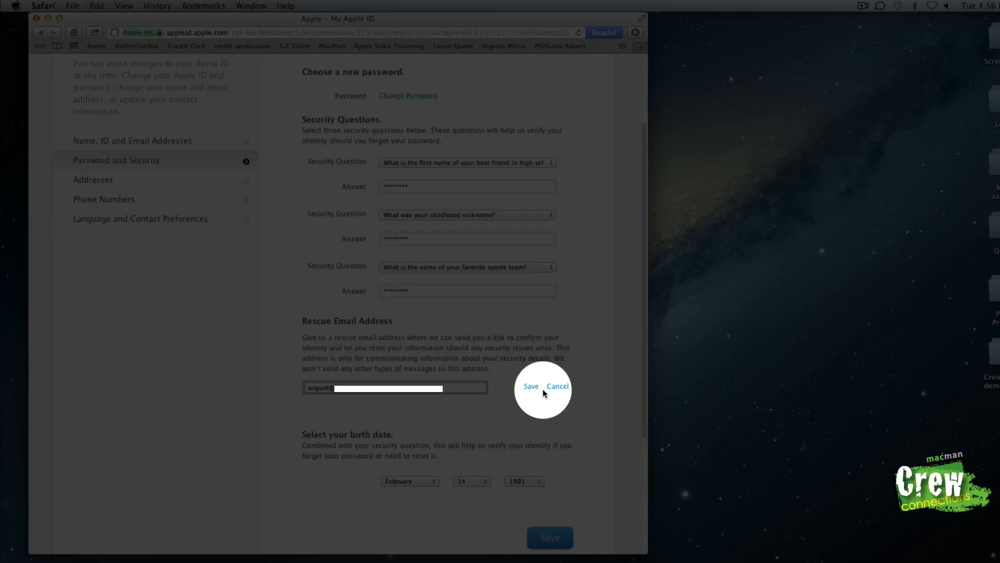
{"action": "left_click", "coordinate": [530, 385]}
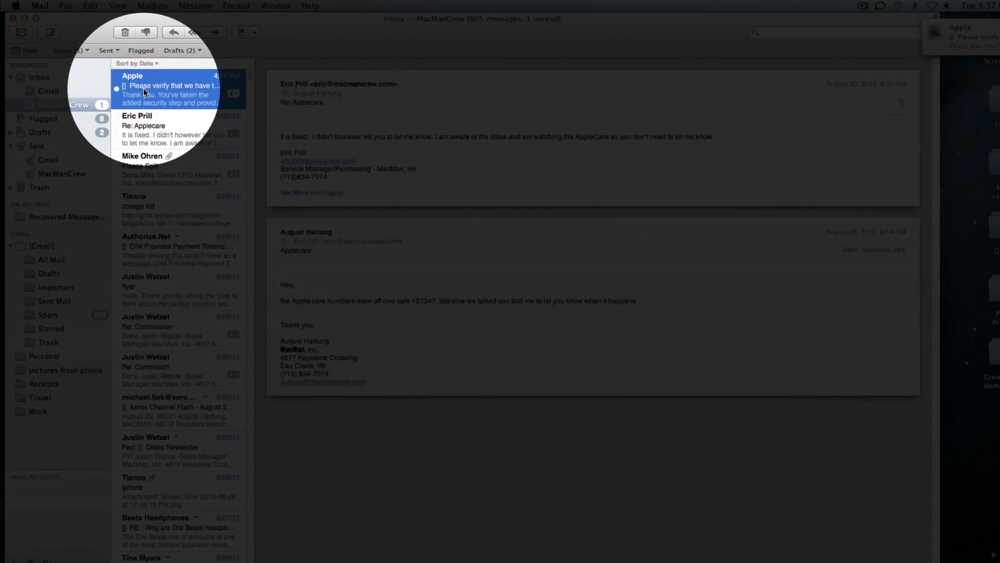
Open Apple's verification email in Mail and follow its Verify Now link.
{"action": "left_click", "coordinate": [167, 90]}
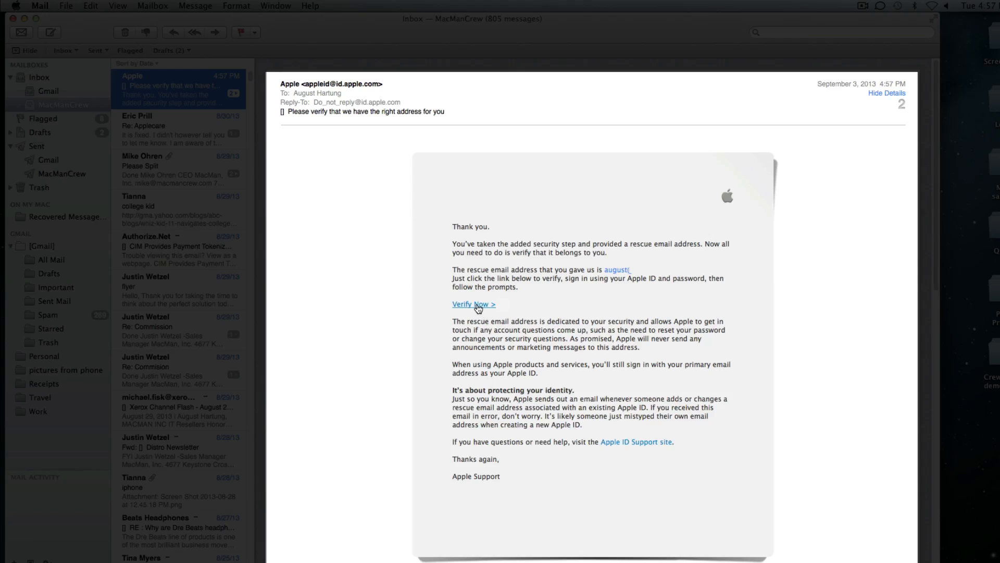
{"action": "left_click", "coordinate": [473, 303]}
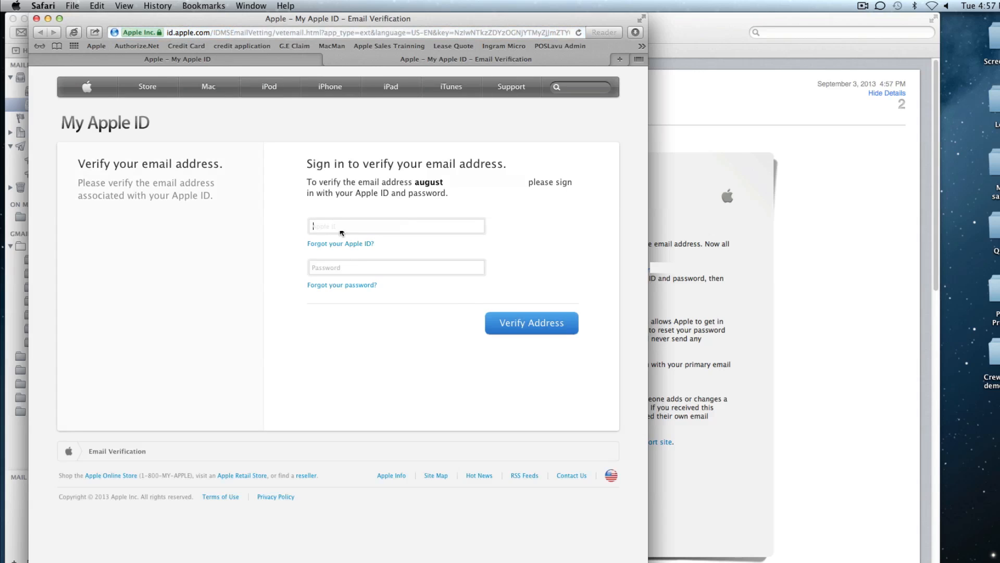
Sign in with Apple ID and password and verify the rescue address.
{"action": "type", "text": "augustl"}
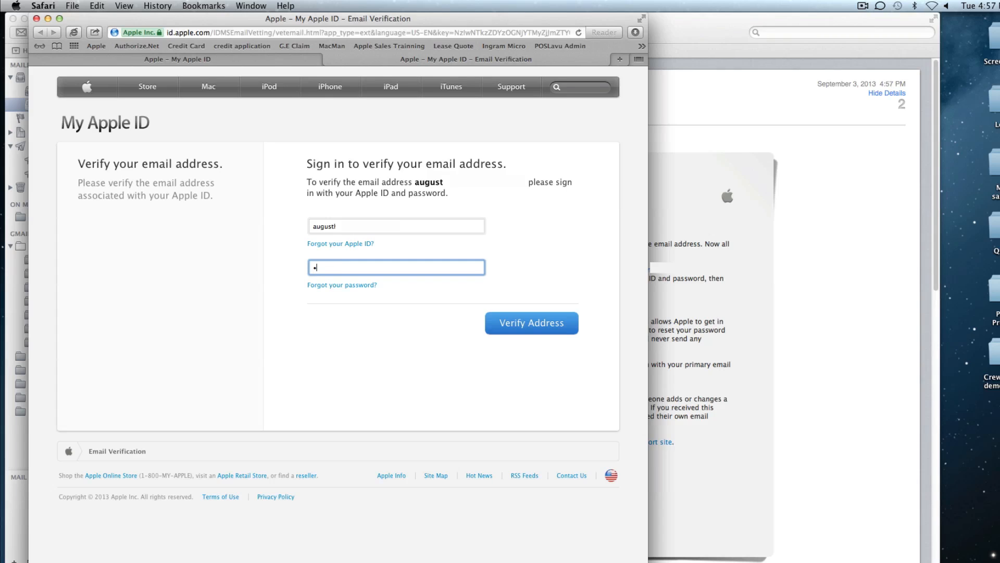
{"action": "type", "text": "password"}
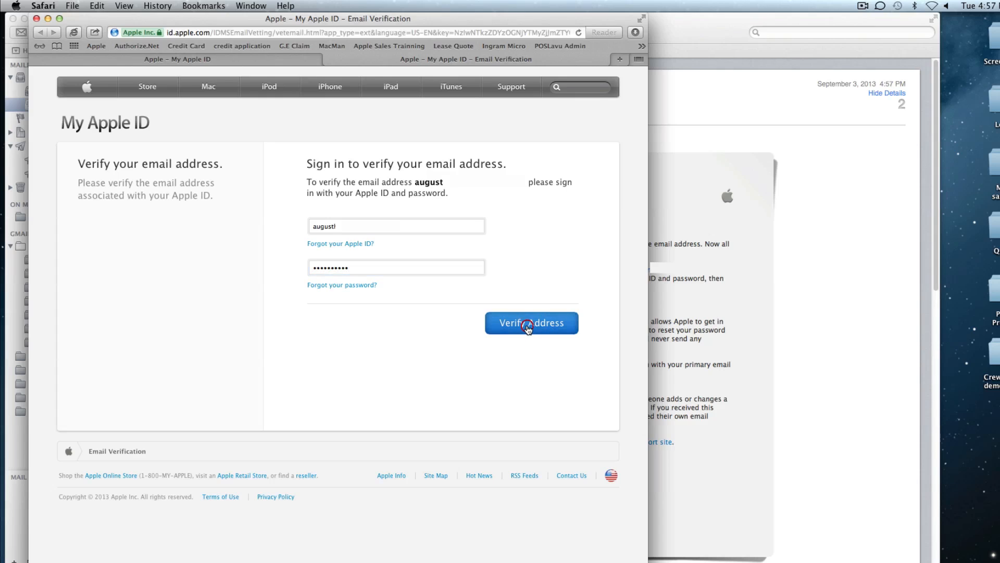
{"action": "left_click", "coordinate": [530, 323]}
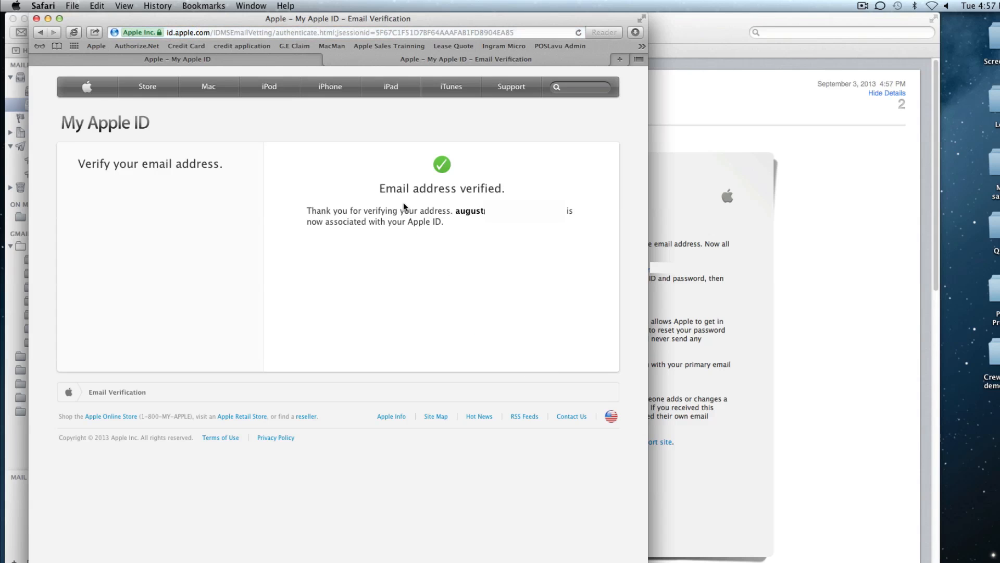